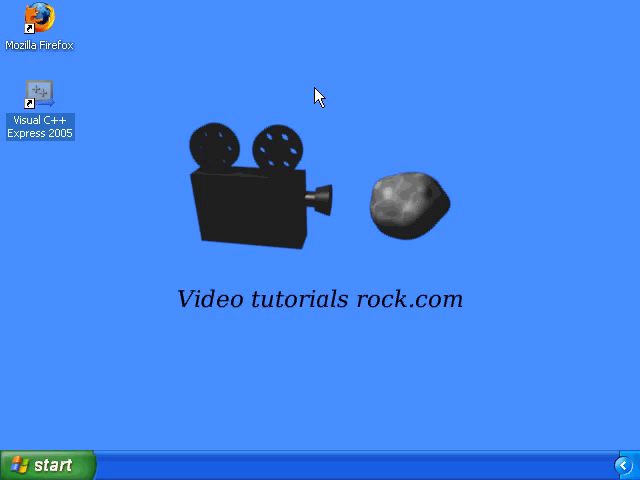
{"action": "mouse_move", "coordinate": [52, 144]}
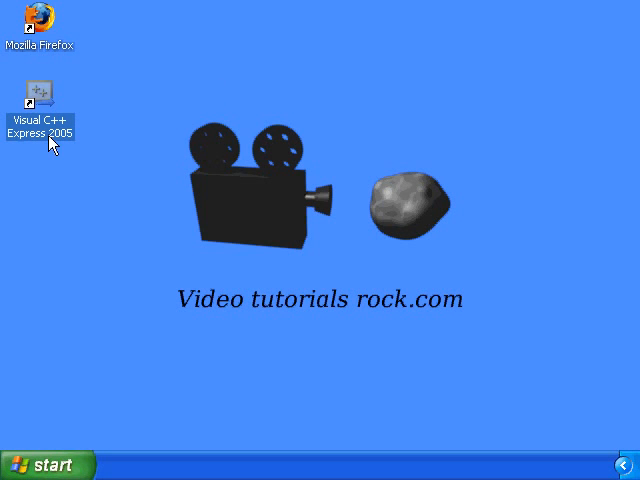
{"action": "mouse_move", "coordinate": [70, 172]}
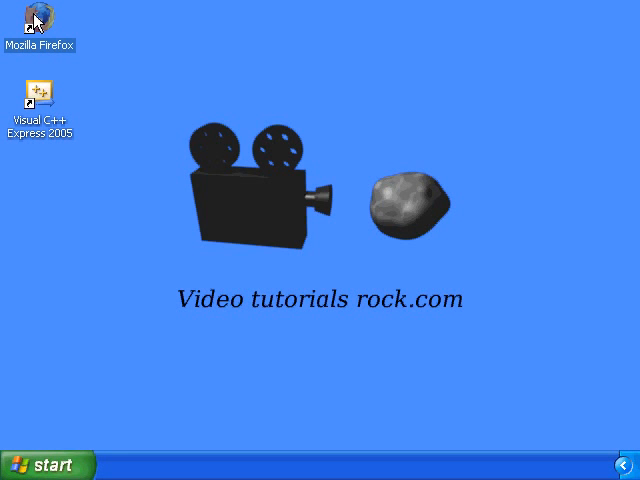
Step: Search Google in Firefox for the Visual C++ Express download and reach the MSDN Visual Studio Express home page
{"action": "double_click", "coordinate": [38, 24]}
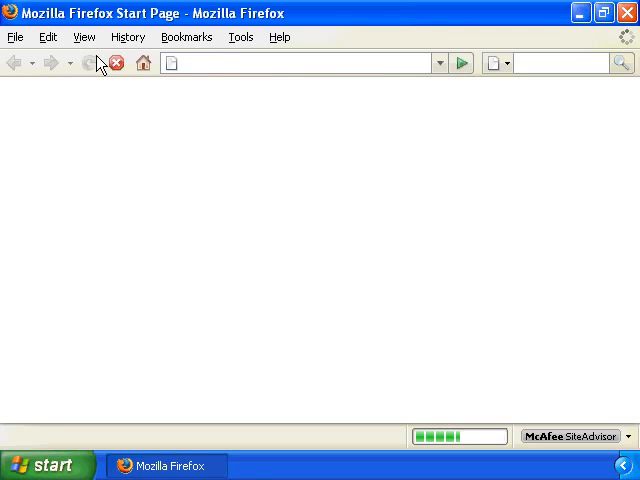
{"action": "type", "text": "Visual C++ Express download"}
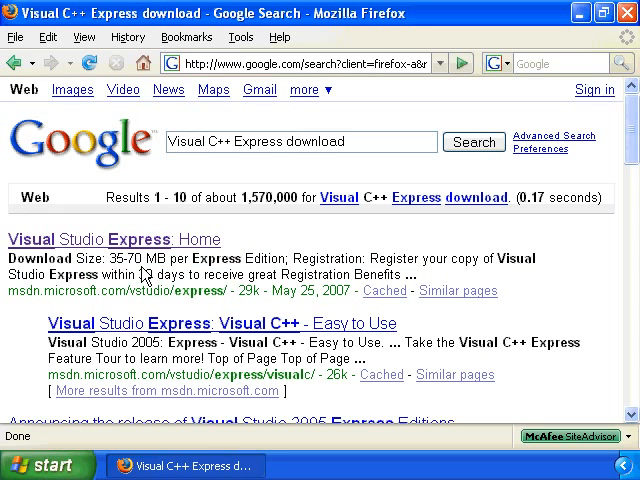
{"action": "left_click", "coordinate": [110, 240]}
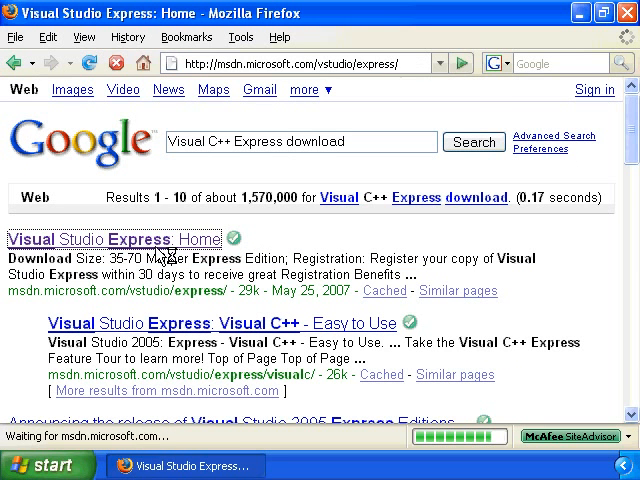
{"action": "left_click", "coordinate": [112, 240]}
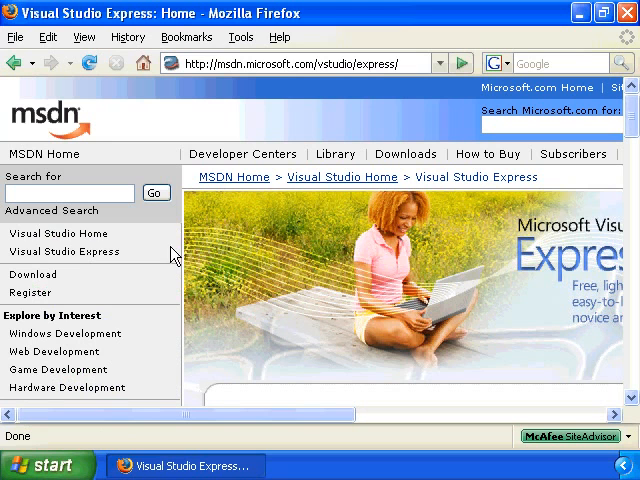
{"action": "mouse_move", "coordinate": [258, 276]}
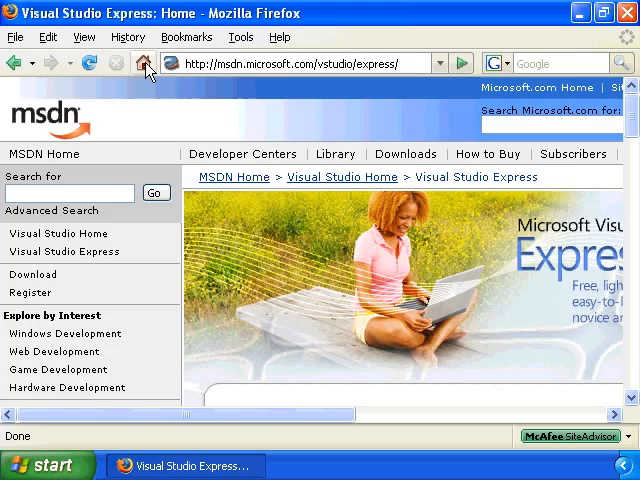
Step: Search for an OpenGL Windows download, visit the SGI page, then Nate Robins' GLUT for Win32 zip links
{"action": "left_click", "coordinate": [144, 64]}
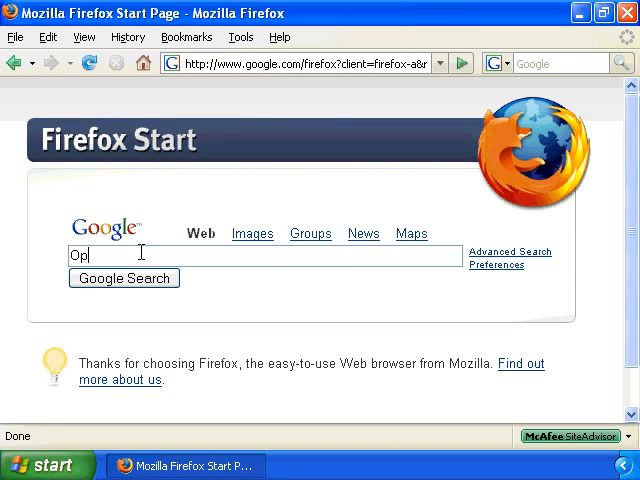
{"action": "type", "text": "enGL"}
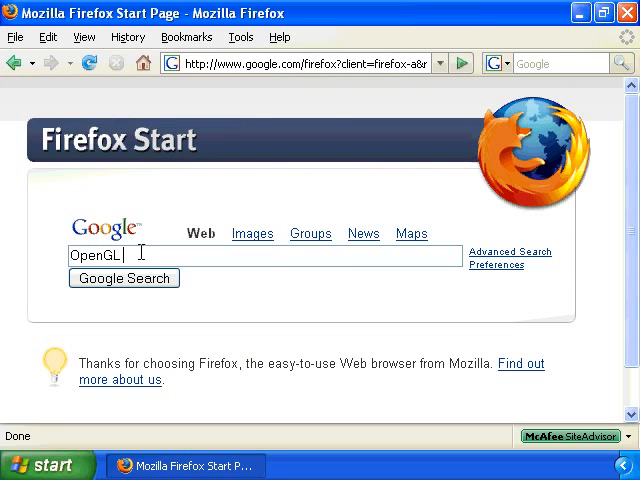
{"action": "type", "text": "Windows download"}
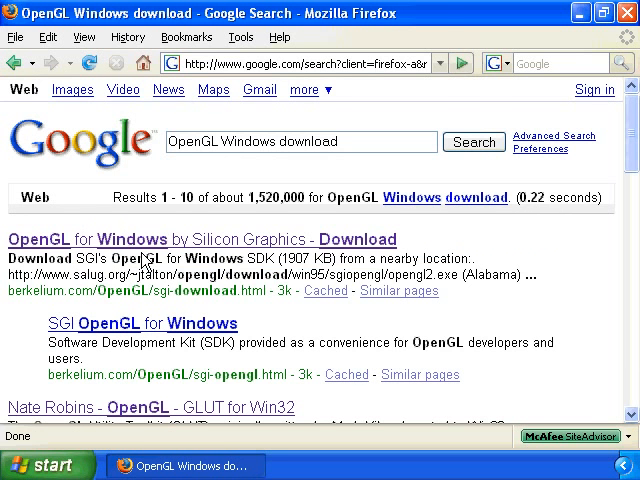
{"action": "left_click", "coordinate": [188, 240]}
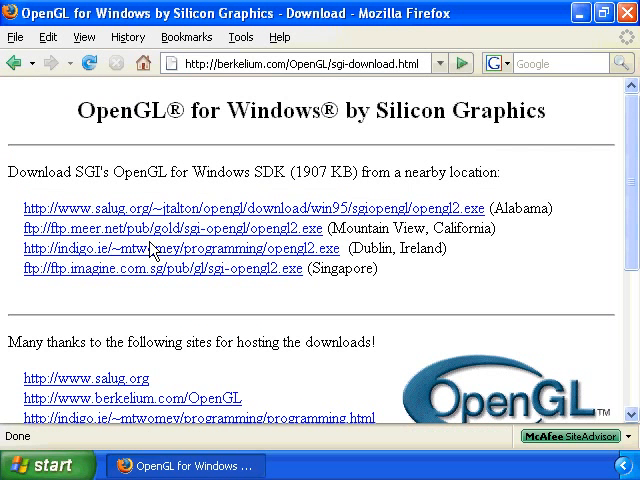
{"action": "mouse_move", "coordinate": [198, 232]}
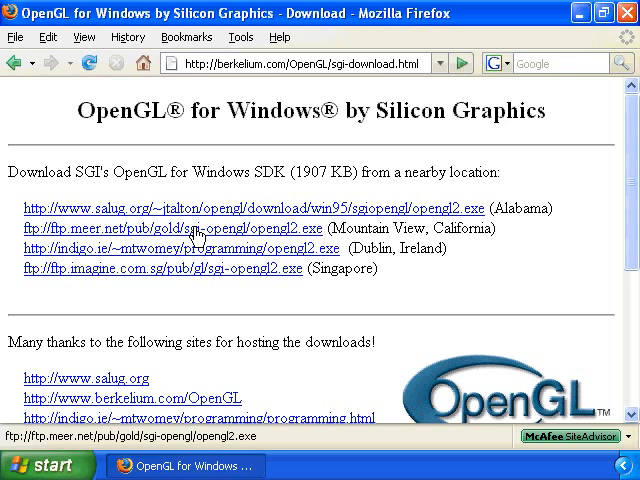
{"action": "mouse_move", "coordinate": [224, 236]}
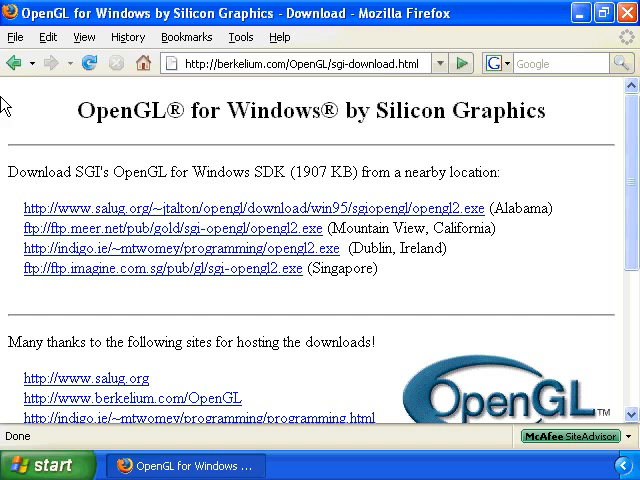
{"action": "mouse_move", "coordinate": [44, 218]}
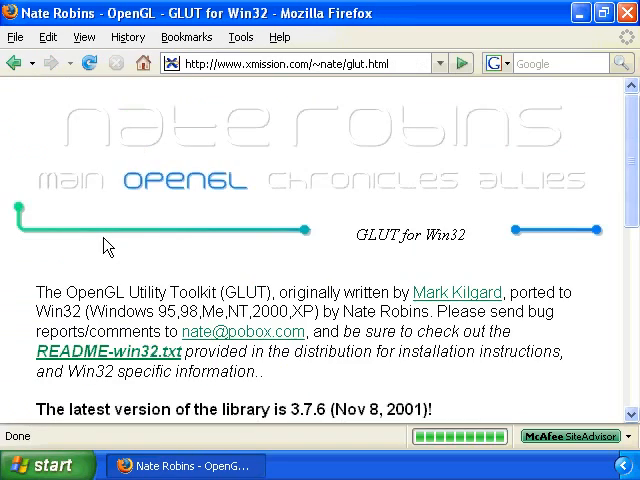
{"action": "scroll", "scroll_direction": "down", "scroll_amount": 3}
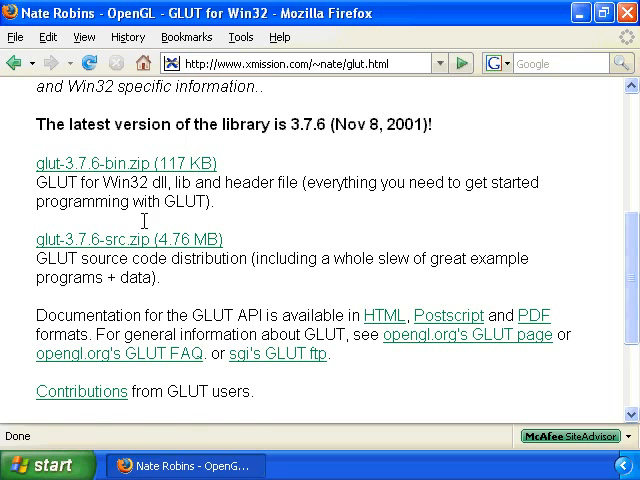
{"action": "mouse_move", "coordinate": [116, 160]}
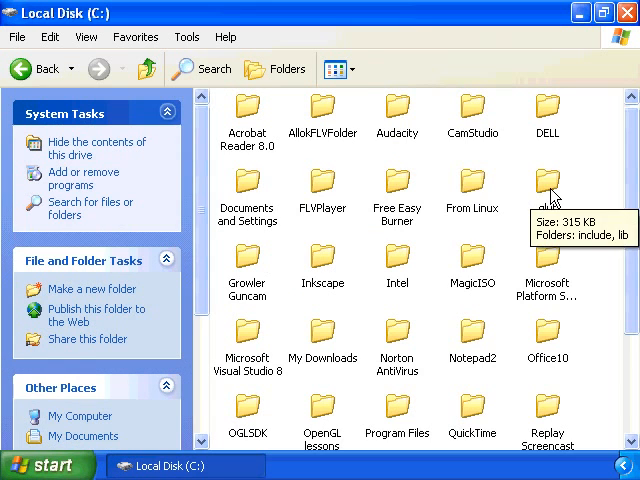
Step: Browse C:\glut's include\gl folder holding glut.h and its lib folder in Windows Explorer
{"action": "double_click", "coordinate": [548, 184]}
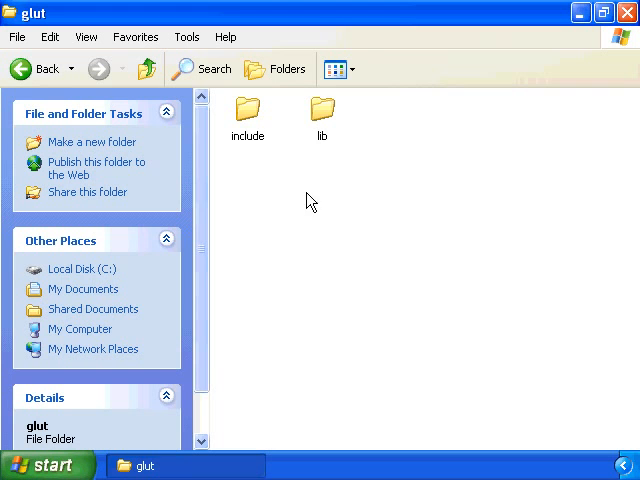
{"action": "mouse_move", "coordinate": [248, 108]}
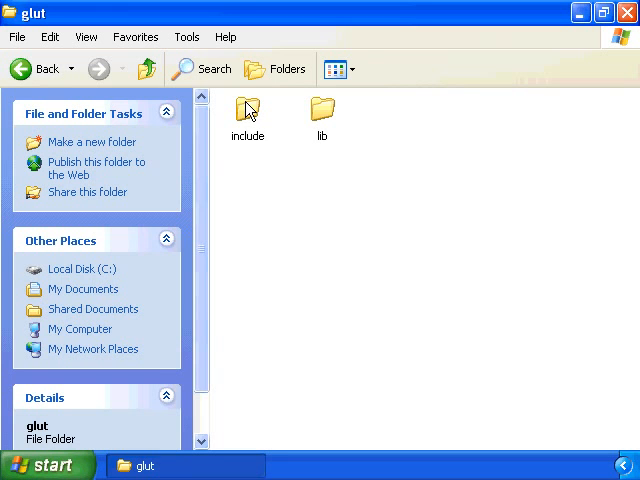
{"action": "left_click", "coordinate": [322, 110]}
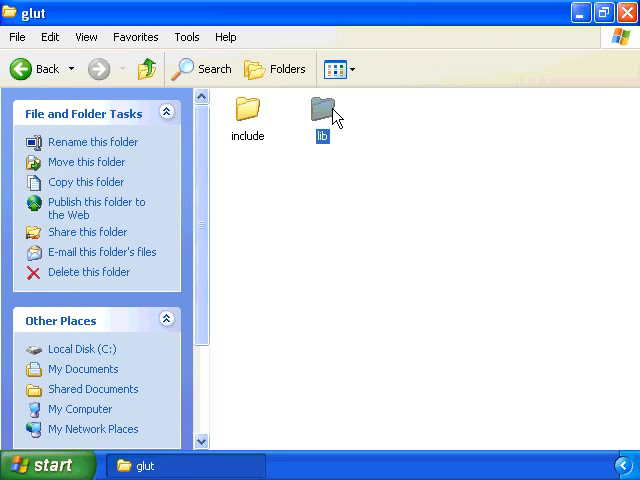
{"action": "double_click", "coordinate": [248, 116]}
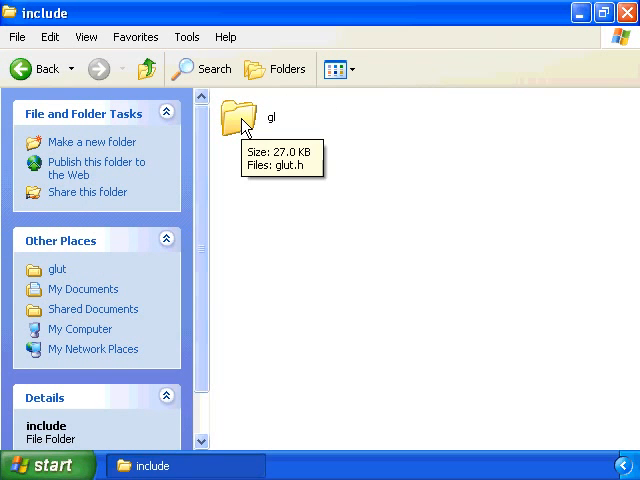
{"action": "double_click", "coordinate": [242, 118]}
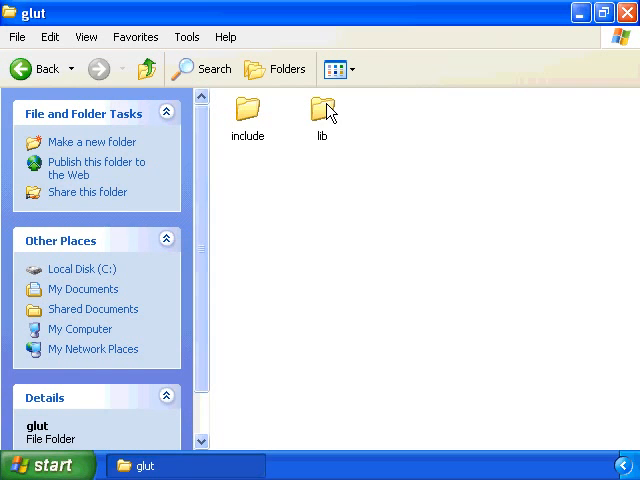
{"action": "double_click", "coordinate": [322, 112]}
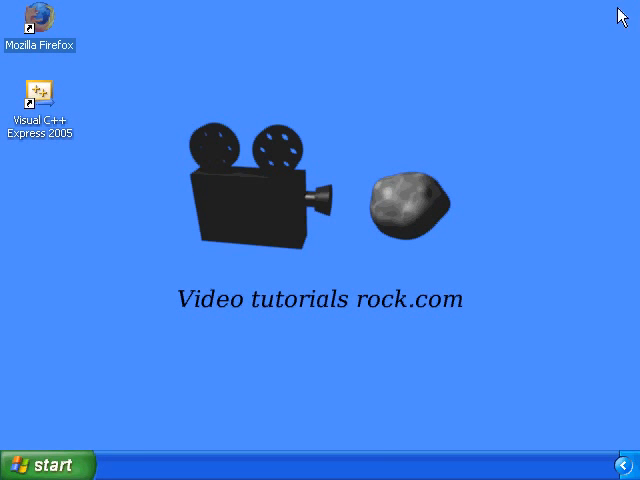
Step: Reach the System settings via Start > Control Panel
{"action": "left_click", "coordinate": [40, 464]}
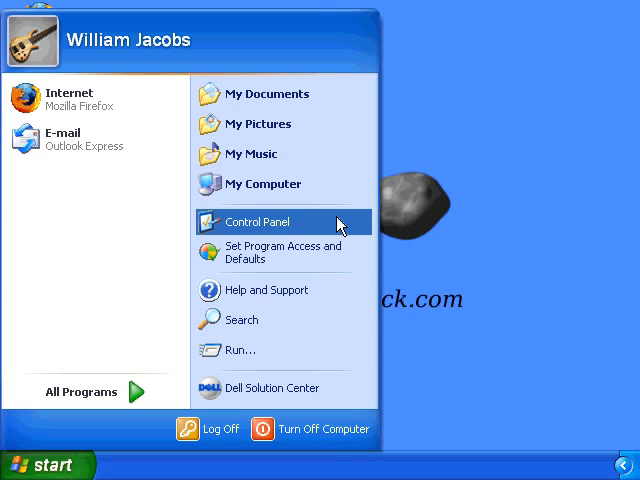
{"action": "left_click", "coordinate": [252, 222]}
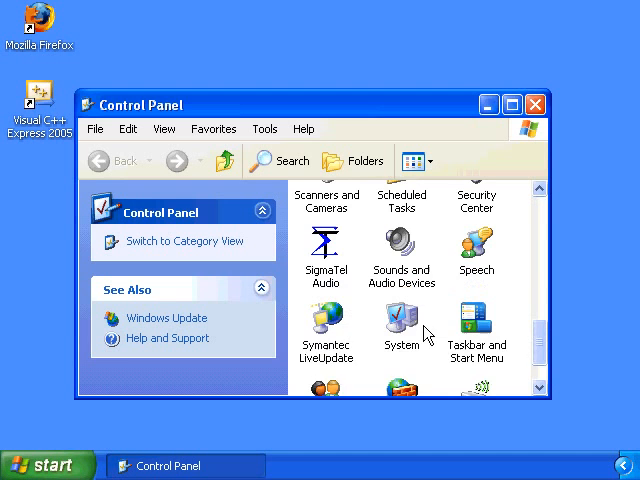
{"action": "double_click", "coordinate": [400, 324]}
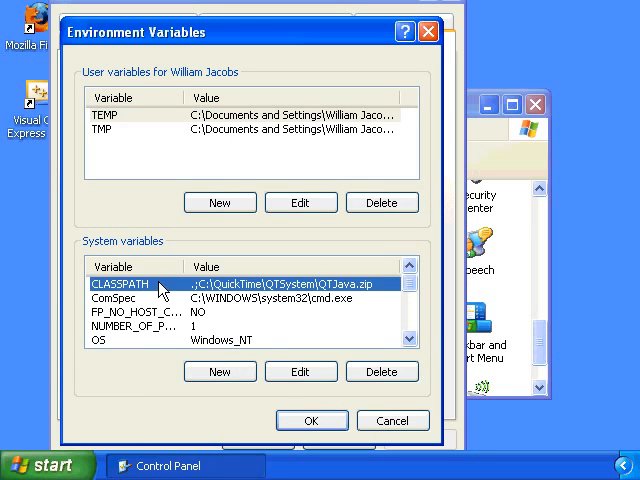
Step: Append ;C:\OGLSDK\lib to the system Path variable, confirm the dialogs and close Control Panel
{"action": "scroll", "scroll_direction": "down", "scroll_amount": 3}
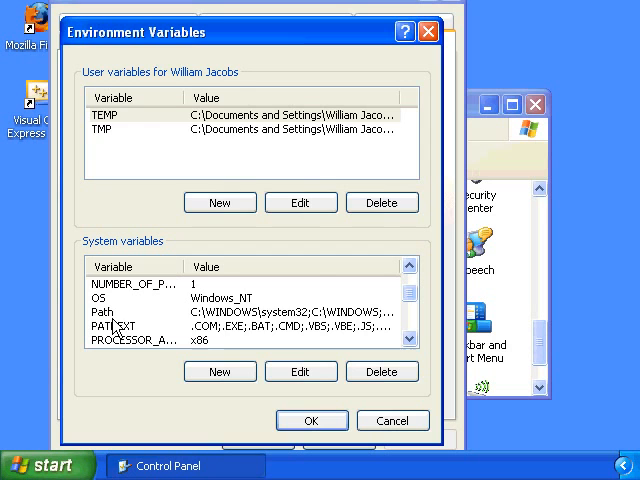
{"action": "left_click", "coordinate": [300, 372]}
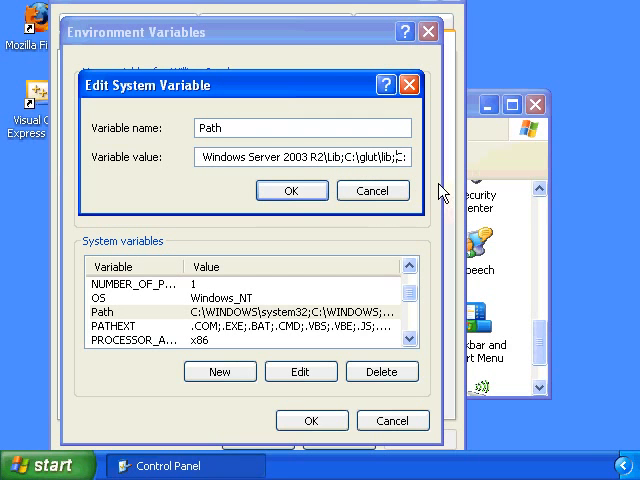
{"action": "type", "text": ";C:\\OGLSDK\\lib"}
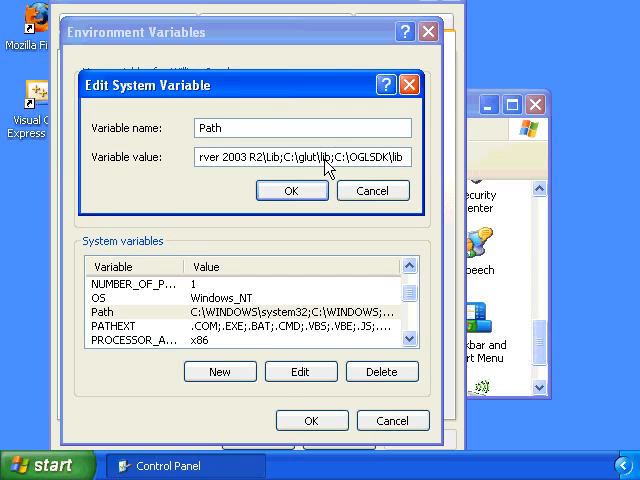
{"action": "double_click", "coordinate": [320, 156]}
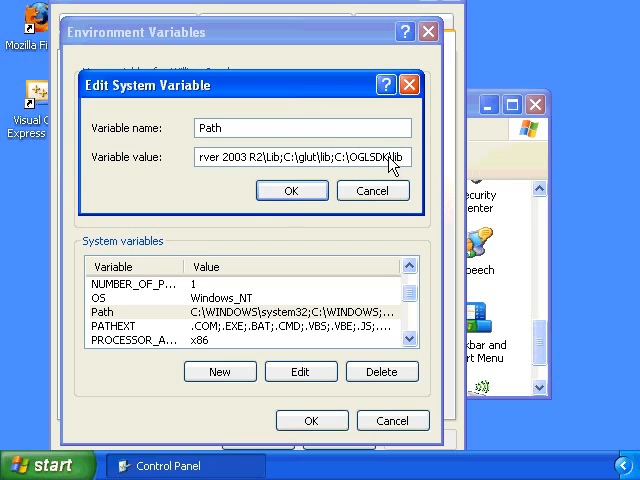
{"action": "left_click", "coordinate": [292, 190]}
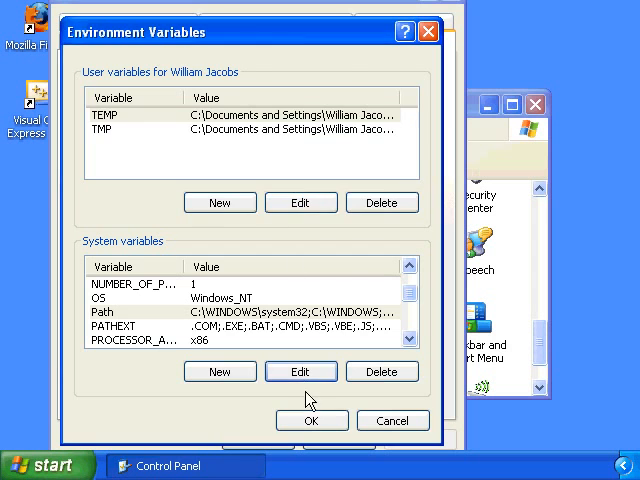
{"action": "left_click", "coordinate": [312, 420]}
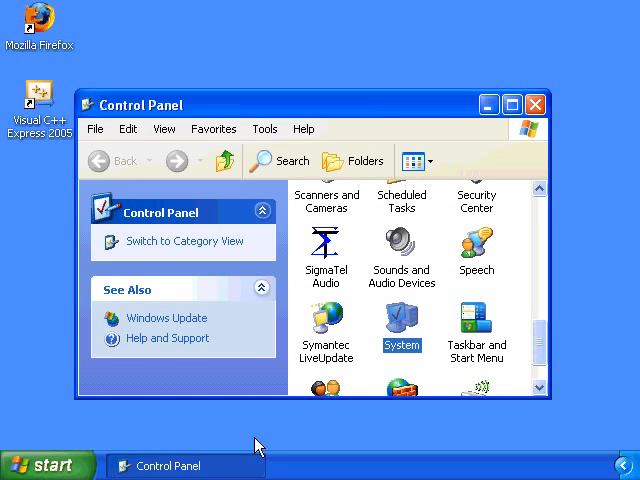
{"action": "mouse_move", "coordinate": [284, 396]}
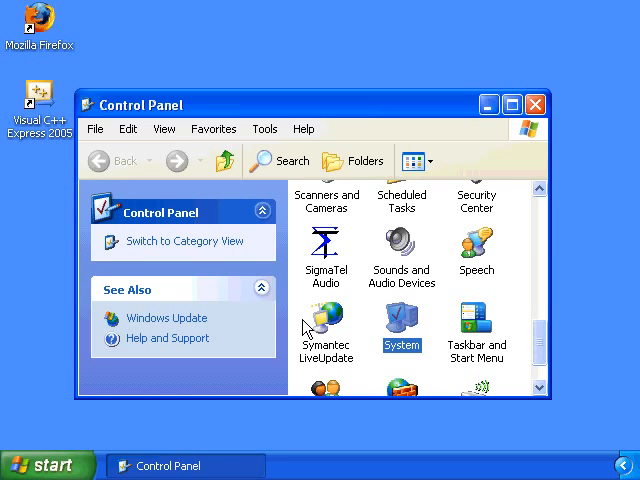
{"action": "left_click", "coordinate": [536, 104]}
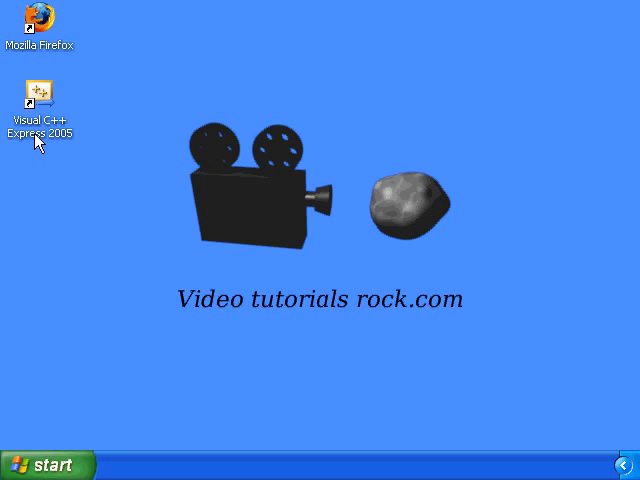
Step: Launch Visual C++ 2005 Express from its desktop shortcut
{"action": "left_click", "coordinate": [40, 96]}
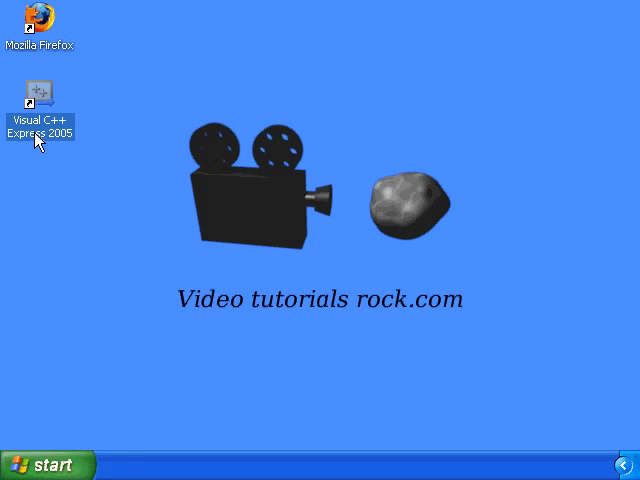
{"action": "double_click", "coordinate": [38, 96]}
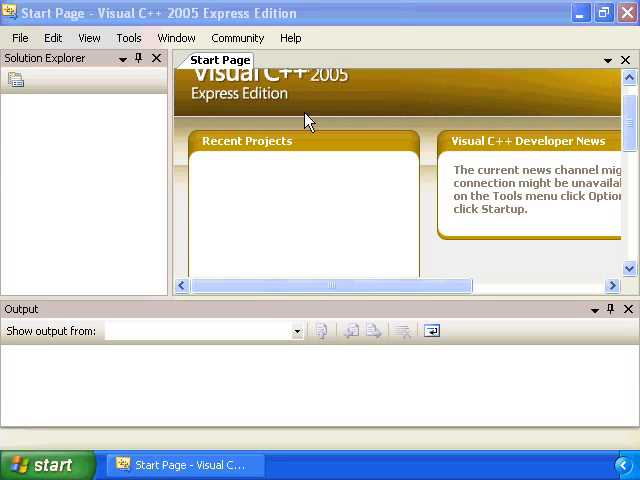
{"action": "left_click", "coordinate": [128, 38]}
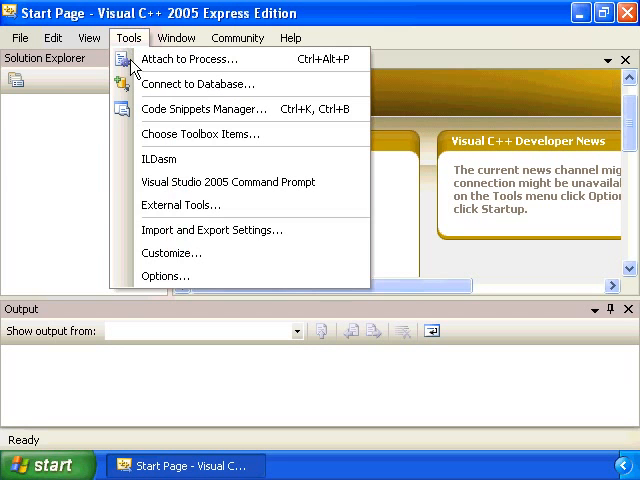
{"action": "left_click", "coordinate": [166, 276]}
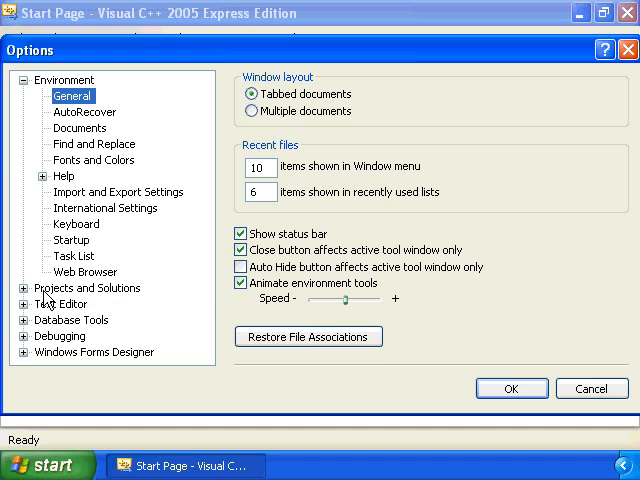
{"action": "left_click", "coordinate": [88, 288]}
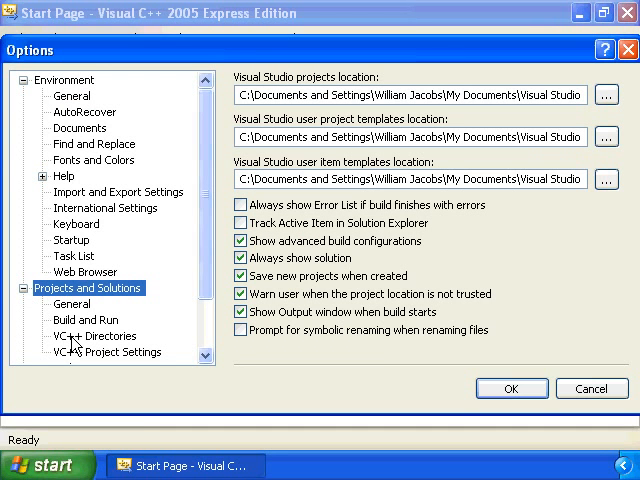
{"action": "left_click", "coordinate": [96, 336]}
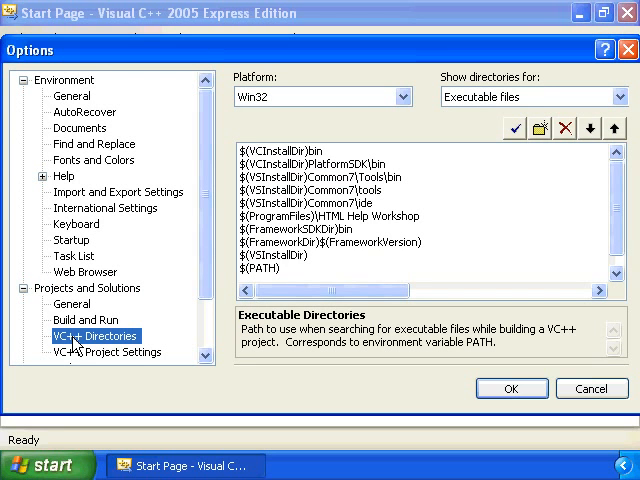
{"action": "mouse_move", "coordinate": [566, 120]}
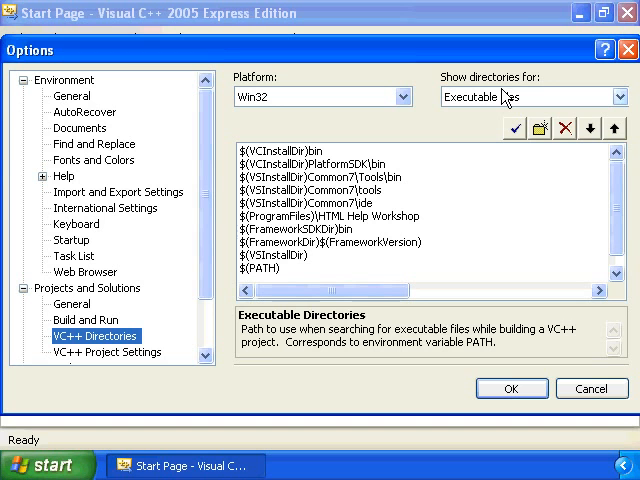
{"action": "mouse_move", "coordinate": [496, 96]}
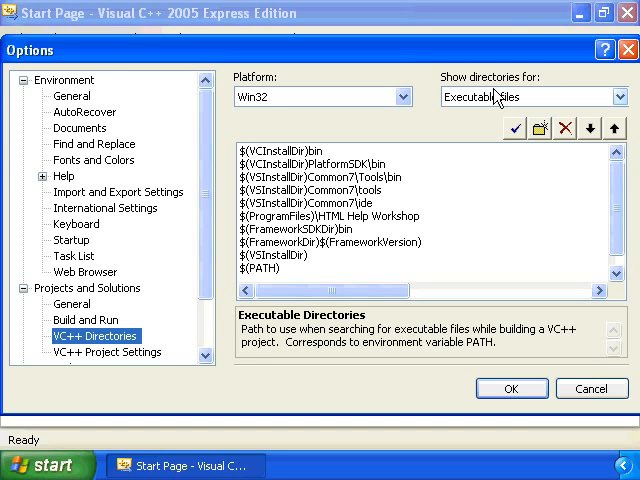
{"action": "mouse_move", "coordinate": [490, 100]}
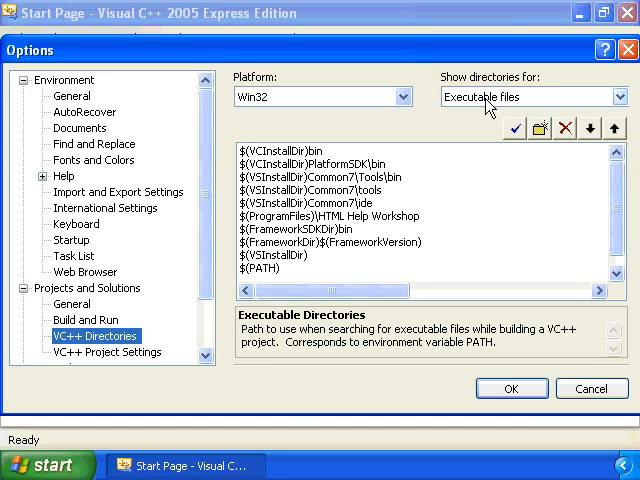
{"action": "left_click", "coordinate": [534, 96]}
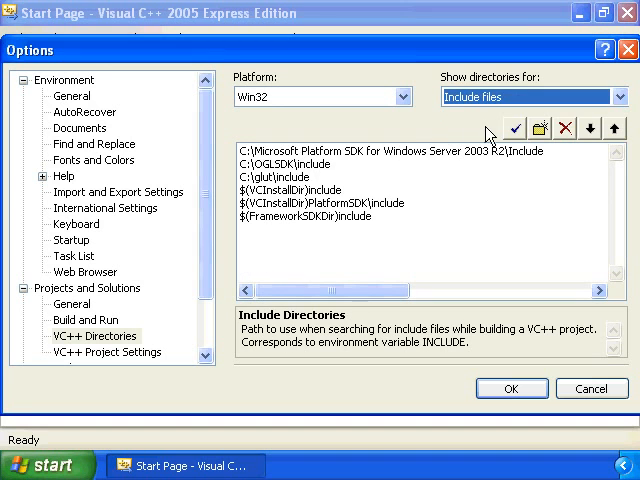
{"action": "left_click", "coordinate": [290, 176]}
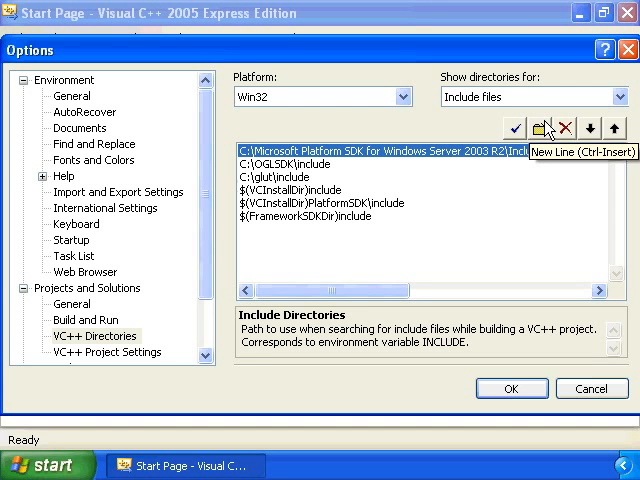
{"action": "mouse_move", "coordinate": [496, 96]}
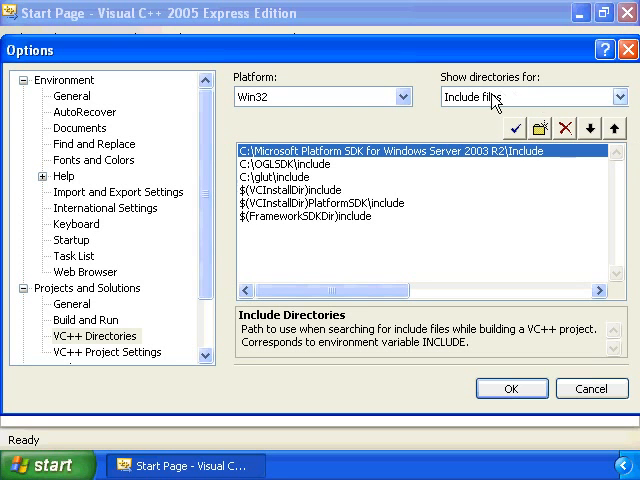
{"action": "left_click", "coordinate": [620, 96]}
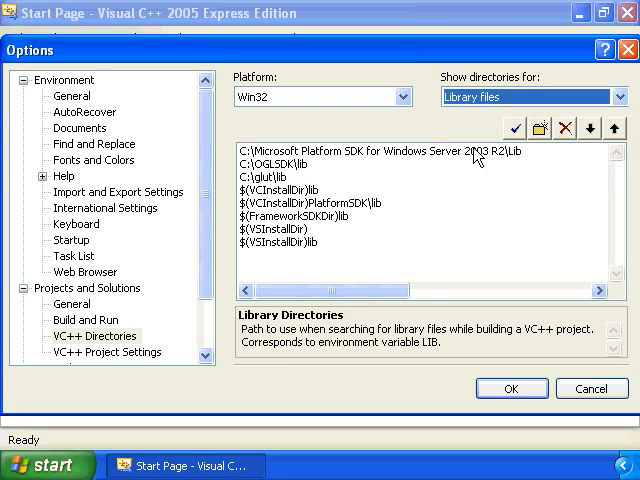
{"action": "left_click", "coordinate": [284, 176]}
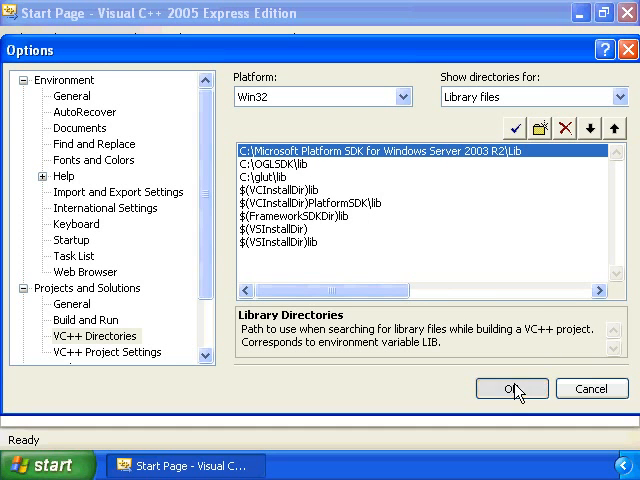
{"action": "left_click", "coordinate": [512, 388]}
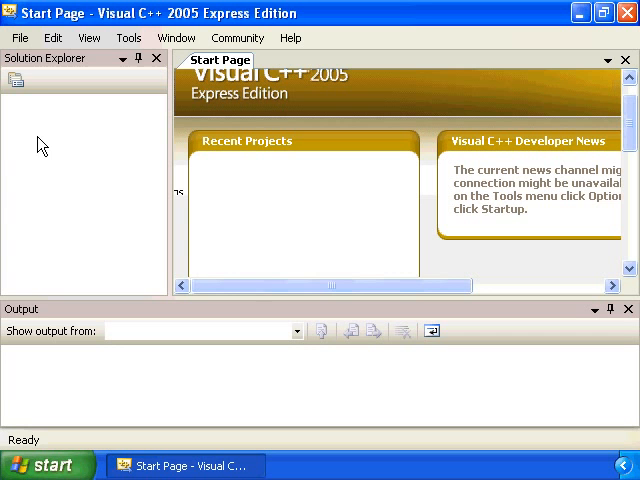
Step: Start a project from existing code located in C:\OpenGL lessons\cube, named cube
{"action": "left_click", "coordinate": [20, 36]}
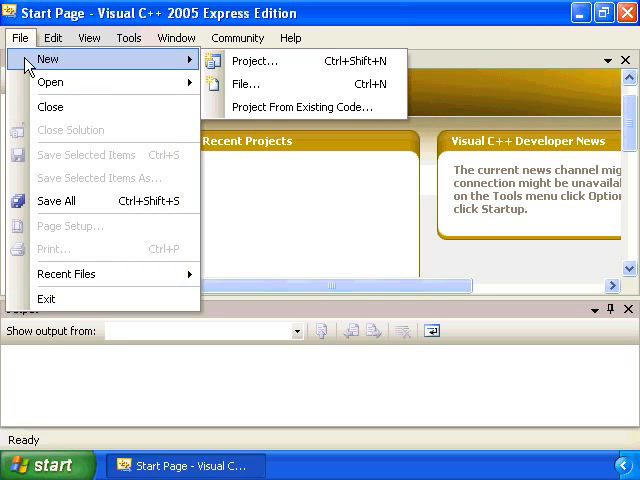
{"action": "left_click", "coordinate": [304, 108]}
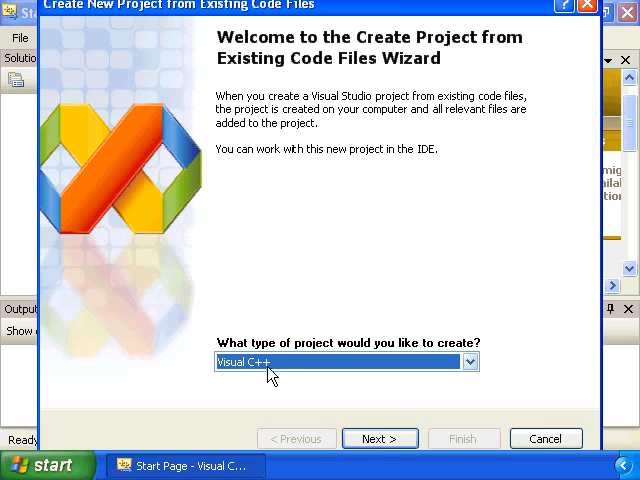
{"action": "left_click", "coordinate": [380, 438]}
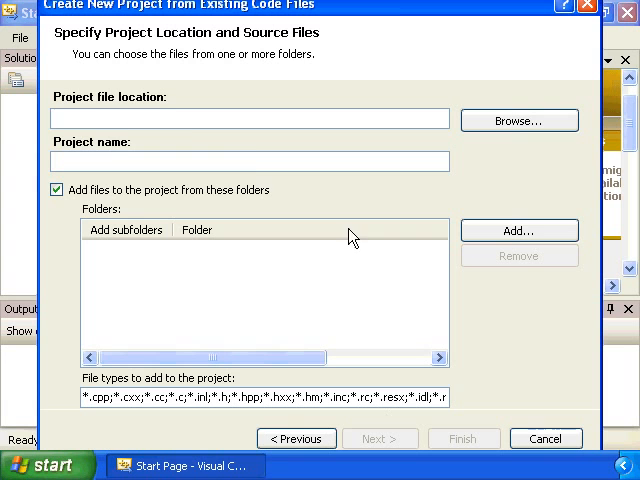
{"action": "mouse_move", "coordinate": [520, 120]}
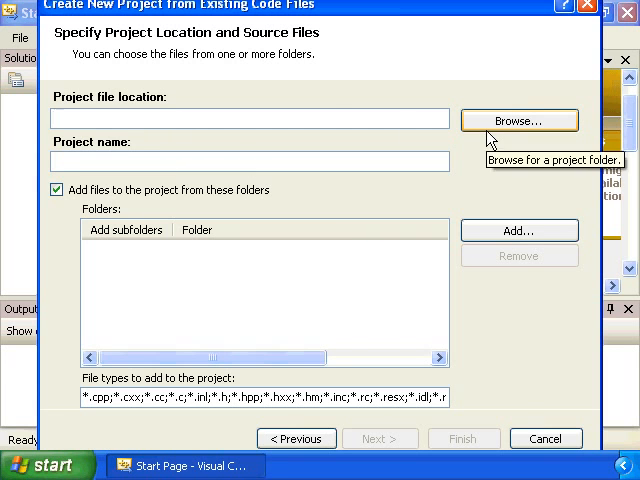
{"action": "left_click", "coordinate": [518, 120]}
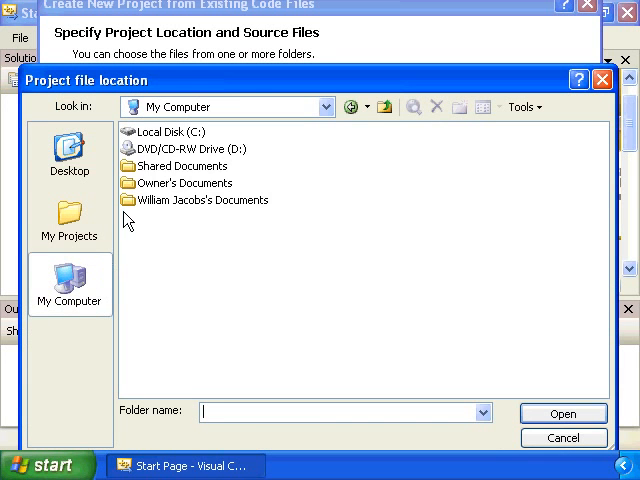
{"action": "double_click", "coordinate": [160, 132]}
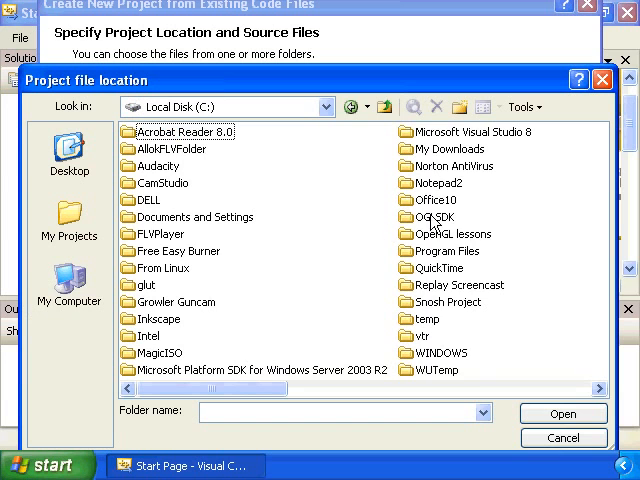
{"action": "double_click", "coordinate": [452, 234]}
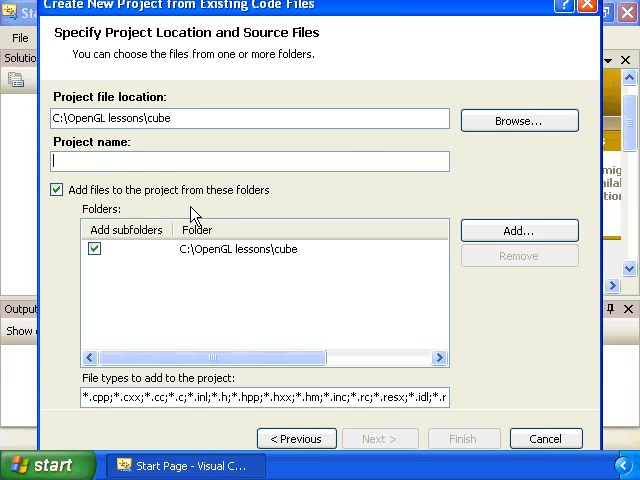
{"action": "type", "text": "cube"}
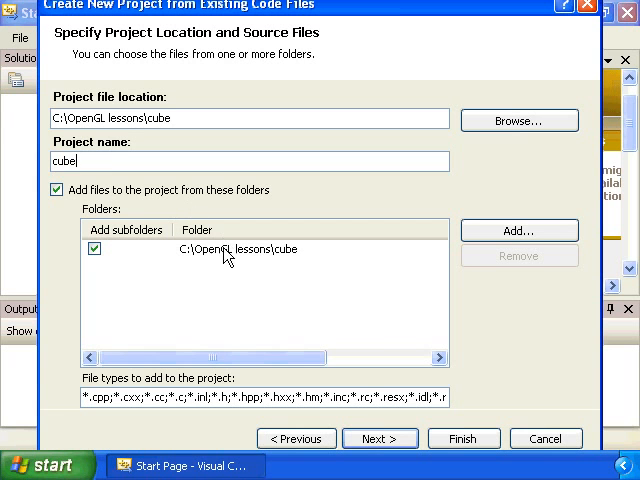
Step: Make it a Console application project, accept Debug and Release configurations, and finish creating it
{"action": "left_click", "coordinate": [380, 438]}
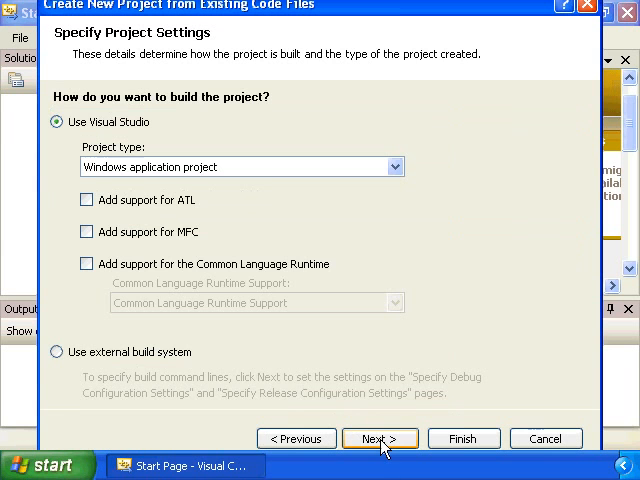
{"action": "mouse_move", "coordinate": [160, 168]}
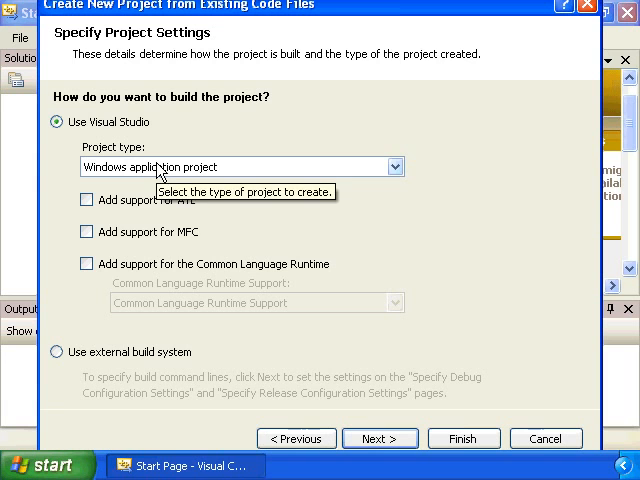
{"action": "left_click", "coordinate": [398, 166]}
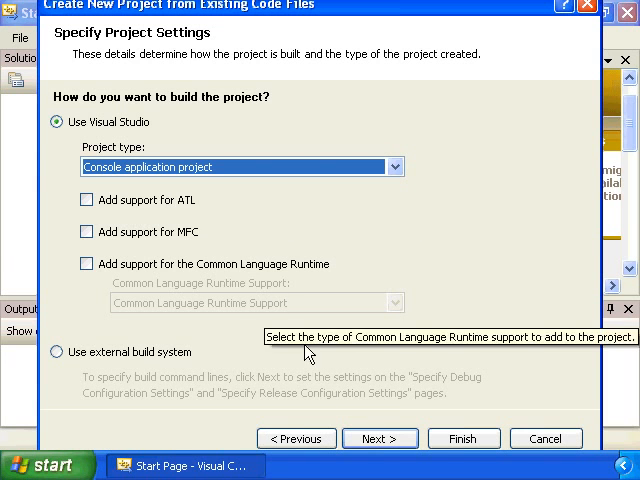
{"action": "left_click", "coordinate": [380, 438]}
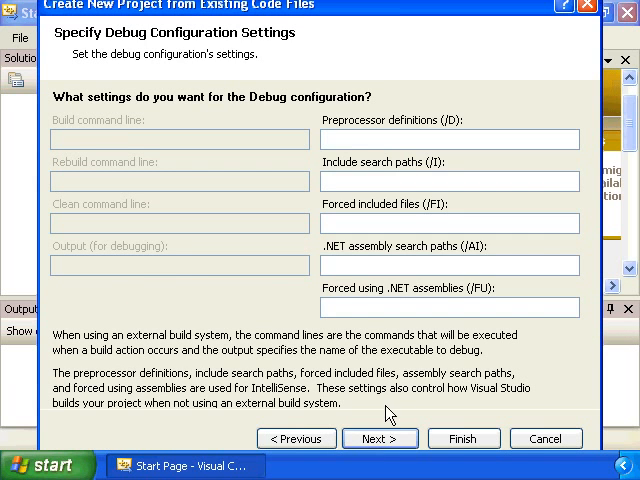
{"action": "left_click", "coordinate": [380, 438]}
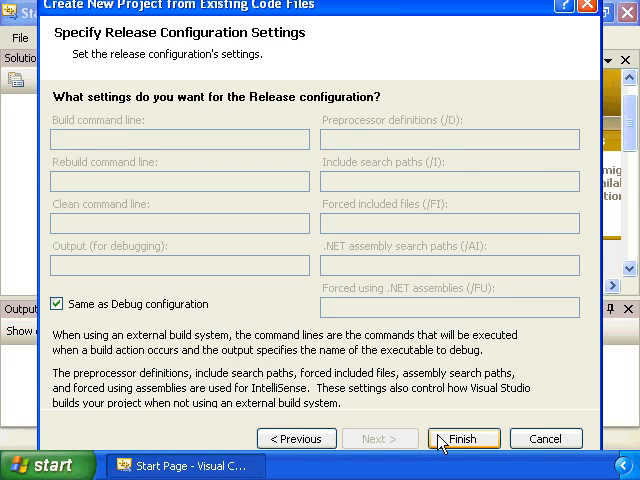
{"action": "left_click", "coordinate": [464, 438]}
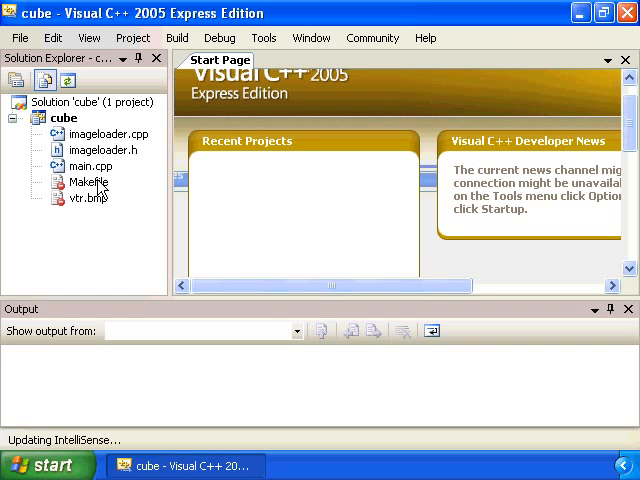
{"action": "mouse_move", "coordinate": [100, 192]}
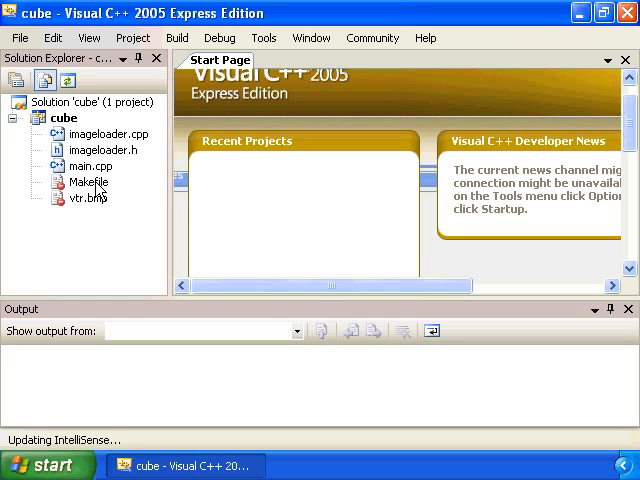
Step: Switch the cube project's active solution configuration from Debug to Release in Configuration Manager
{"action": "left_click", "coordinate": [88, 182]}
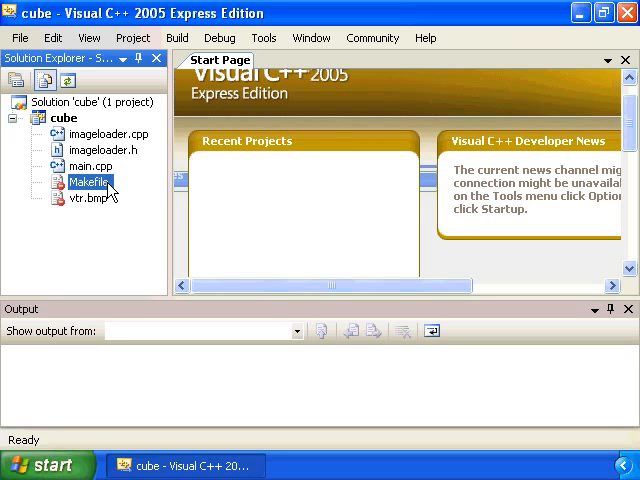
{"action": "mouse_move", "coordinate": [100, 186]}
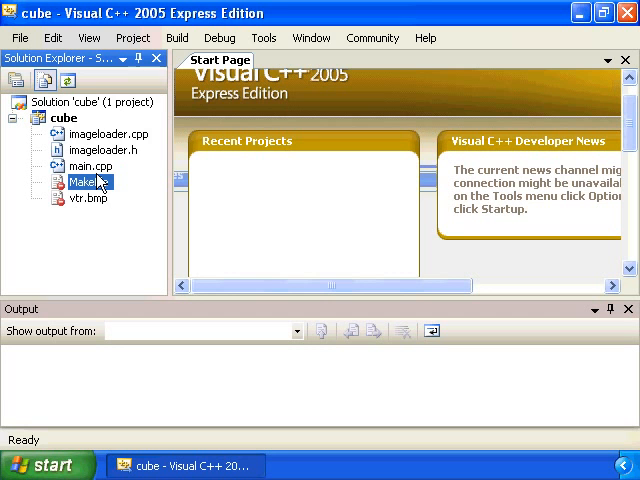
{"action": "left_click", "coordinate": [132, 36]}
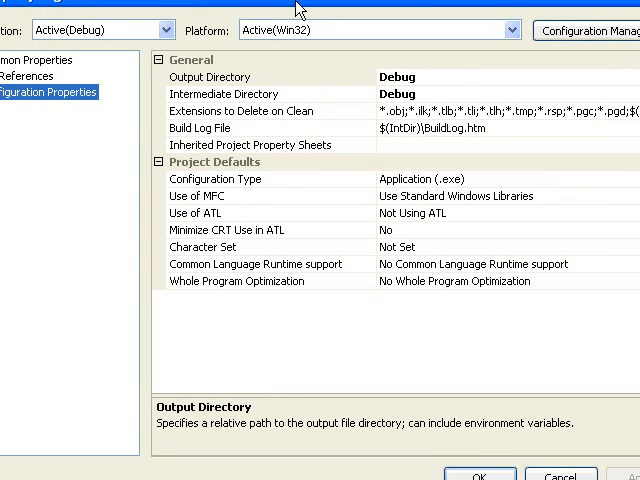
{"action": "left_click", "coordinate": [584, 32]}
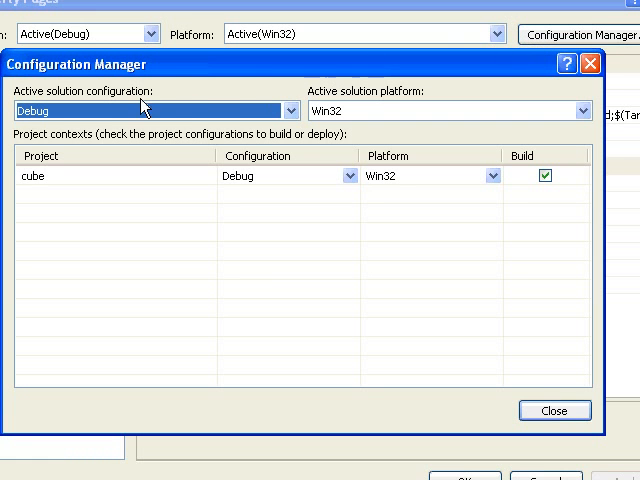
{"action": "left_click", "coordinate": [288, 110]}
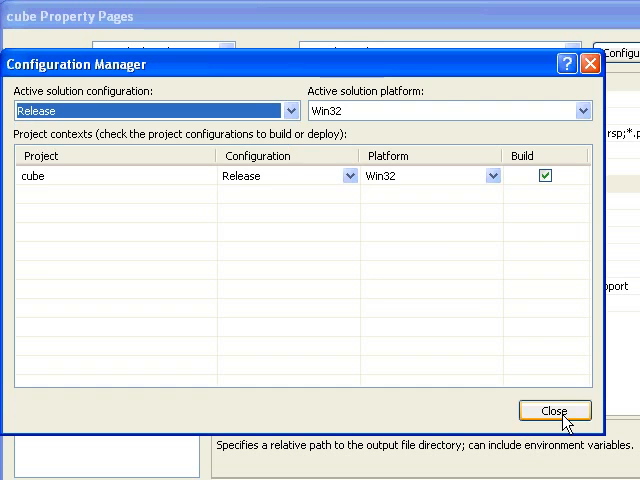
{"action": "left_click", "coordinate": [552, 410]}
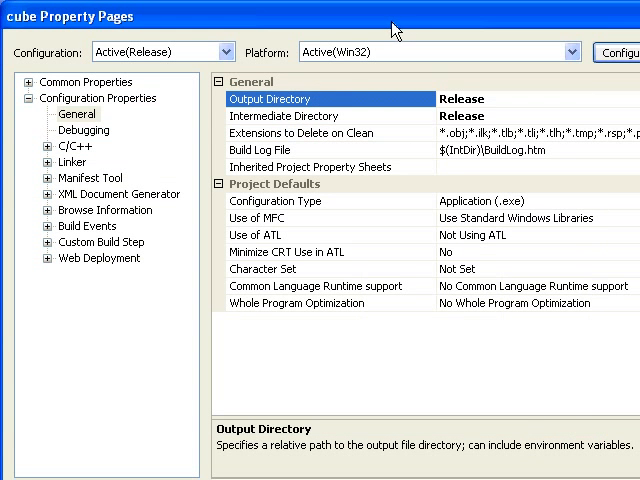
{"action": "mouse_move", "coordinate": [356, 100]}
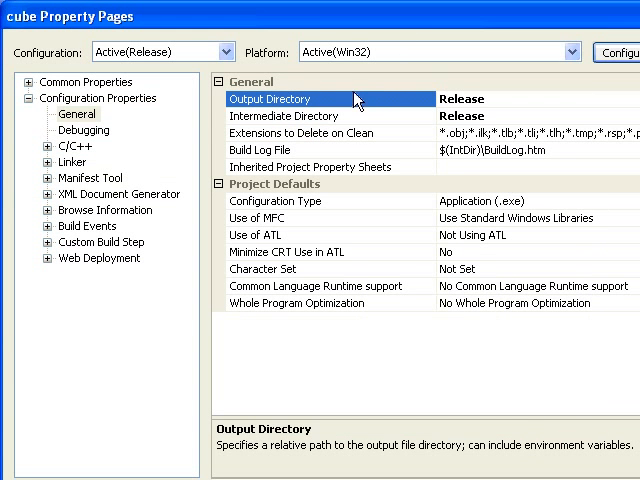
{"action": "mouse_move", "coordinate": [370, 102]}
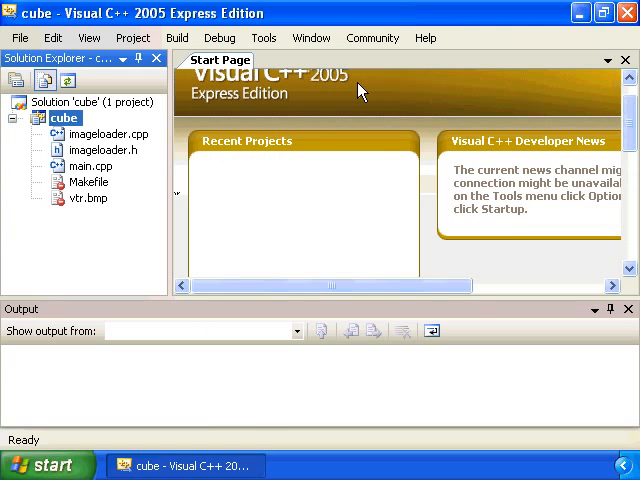
{"action": "mouse_move", "coordinate": [352, 84]}
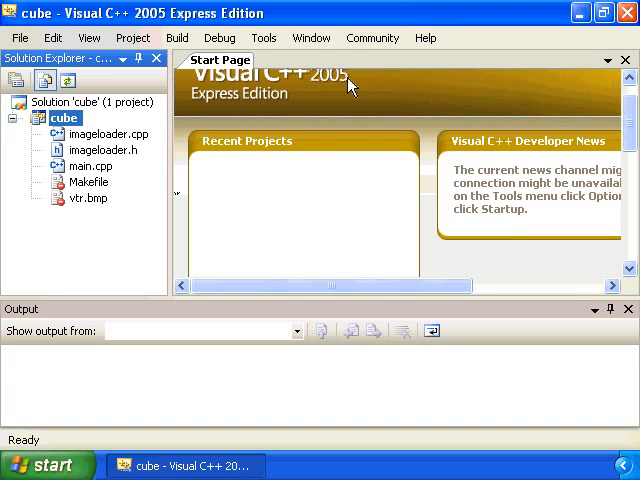
Step: Build the cube project and jump to the conflicting exit declaration error in glut.h
{"action": "left_click", "coordinate": [176, 36]}
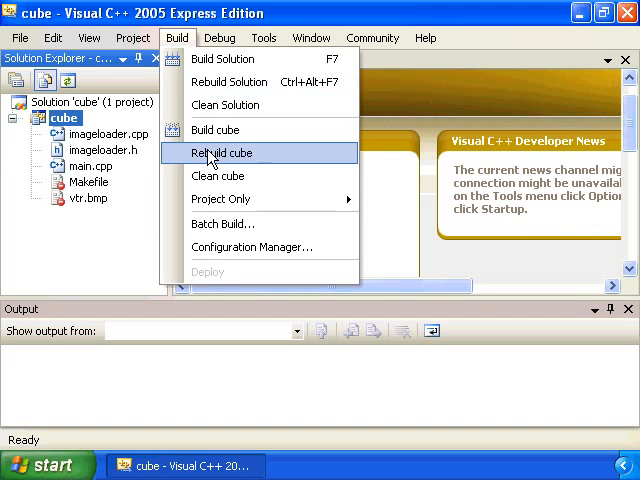
{"action": "mouse_move", "coordinate": [216, 130]}
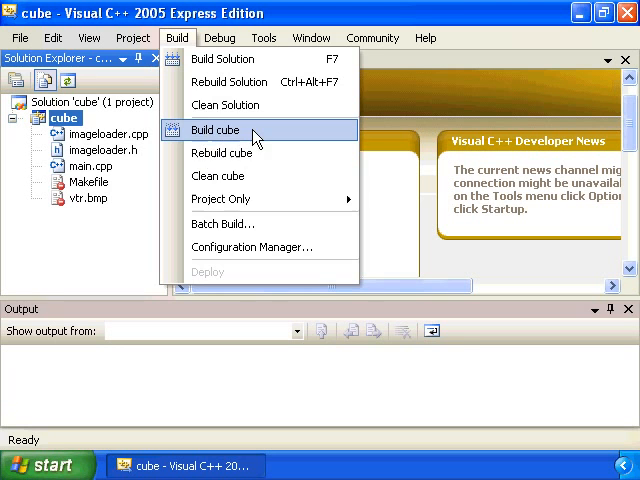
{"action": "left_click", "coordinate": [216, 130]}
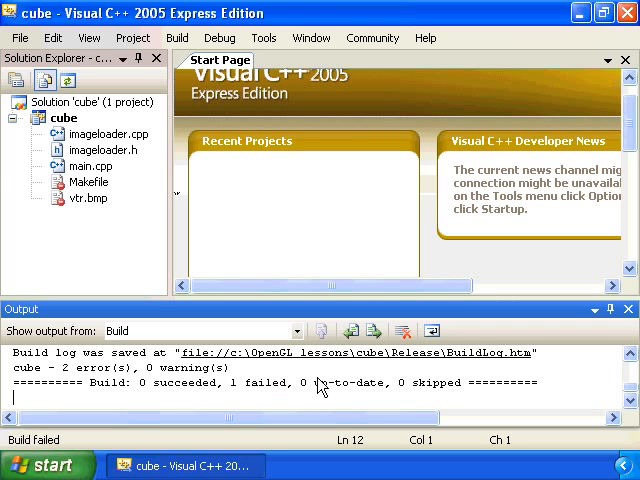
{"action": "mouse_move", "coordinate": [374, 332]}
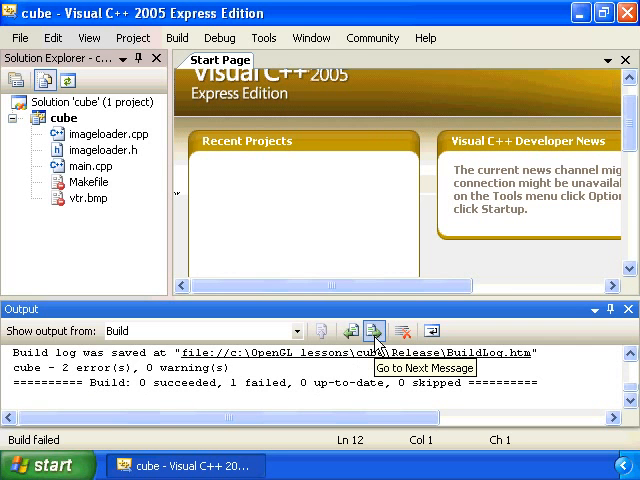
{"action": "left_click", "coordinate": [374, 332]}
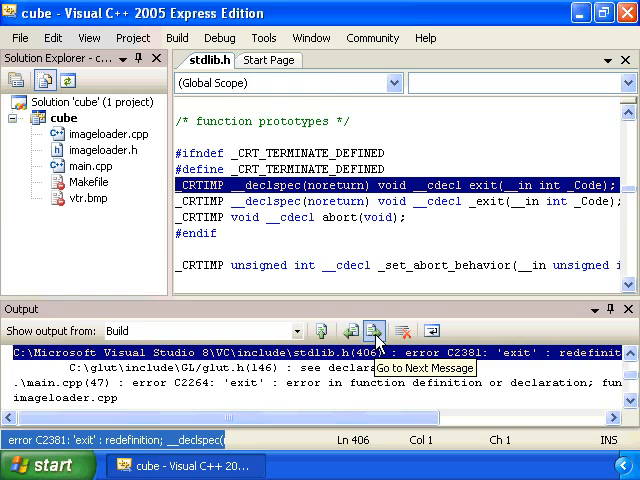
{"action": "left_click", "coordinate": [374, 332]}
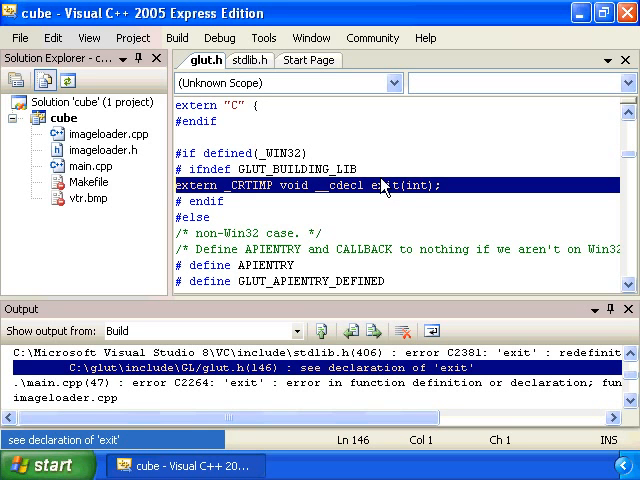
{"action": "mouse_move", "coordinate": [376, 186]}
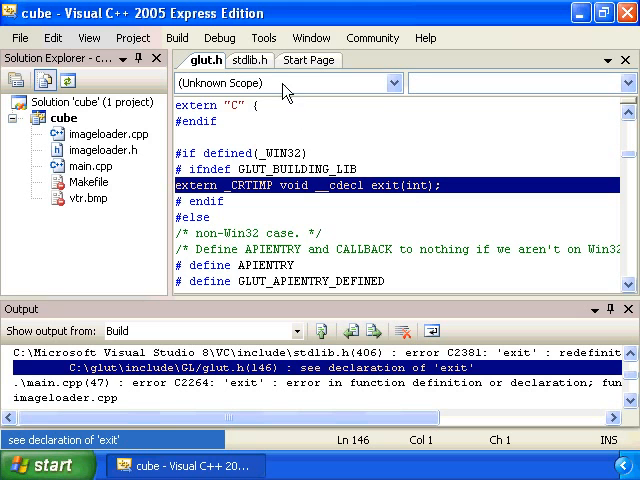
{"action": "mouse_move", "coordinate": [304, 208]}
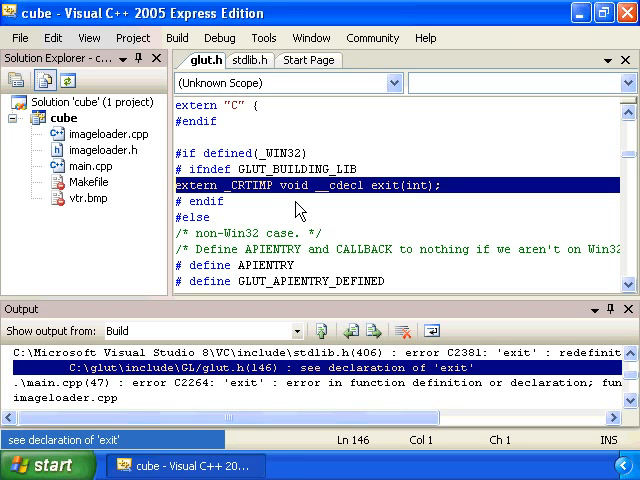
Step: Comment out the exit declaration with //, add #include <stdlib.h> below it, and save glut.h
{"action": "type", "text": "//"}
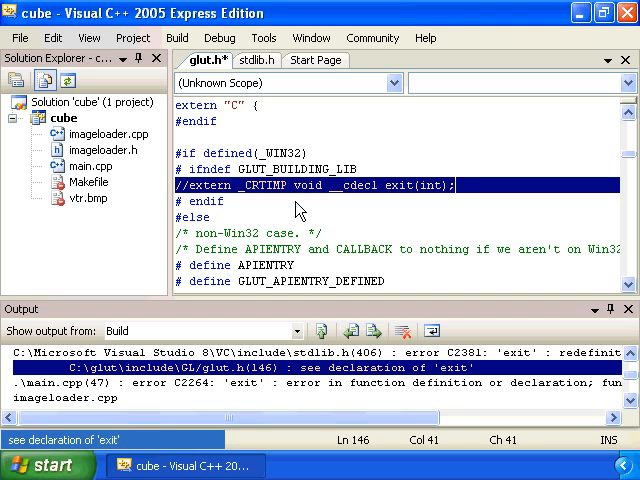
{"action": "type", "text": "#inclu"}
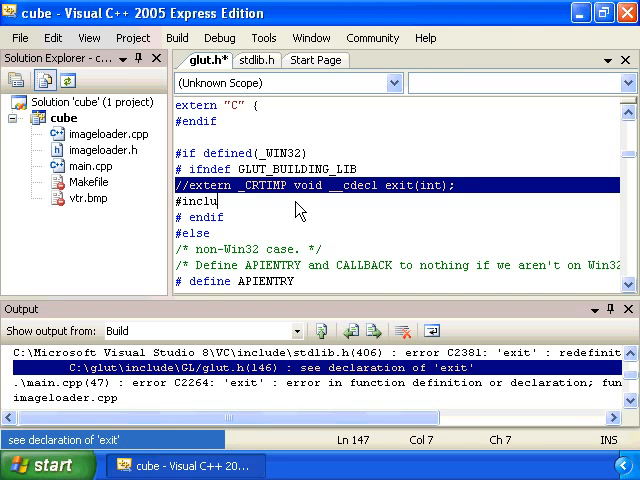
{"action": "type", "text": "de <std"}
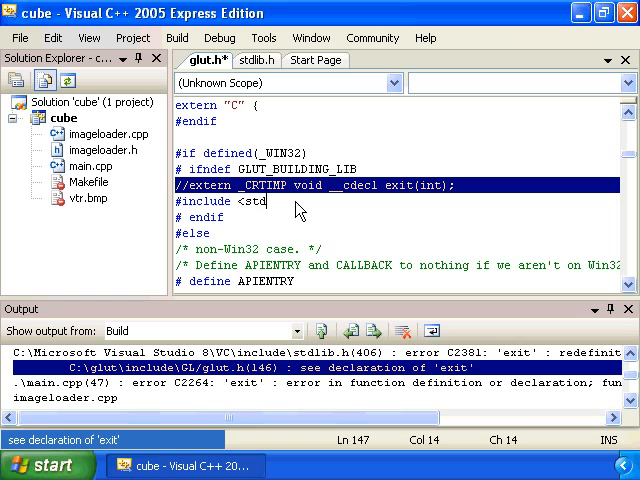
{"action": "type", "text": "lib.h>"}
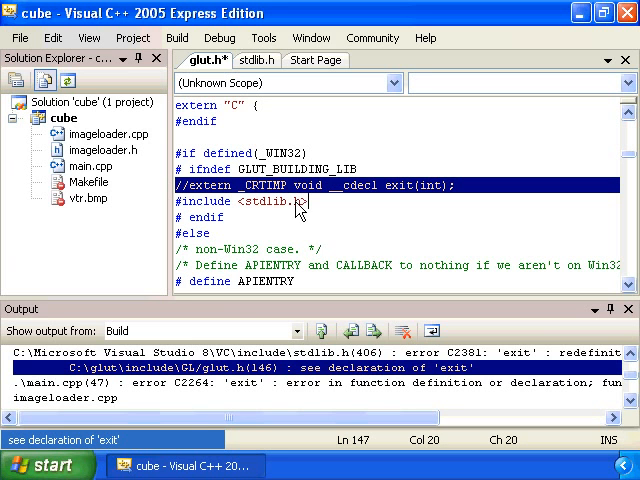
{"action": "left_click", "coordinate": [18, 36]}
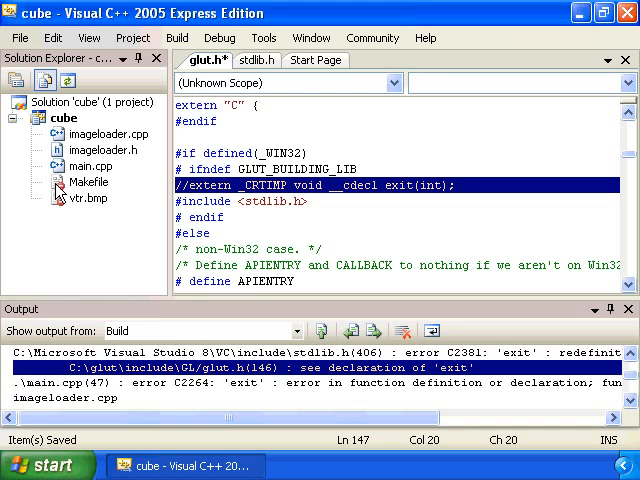
Step: Run cube via Start Without Debugging (0 errors, 2 warnings), then review the Linker property settings
{"action": "left_click", "coordinate": [220, 36]}
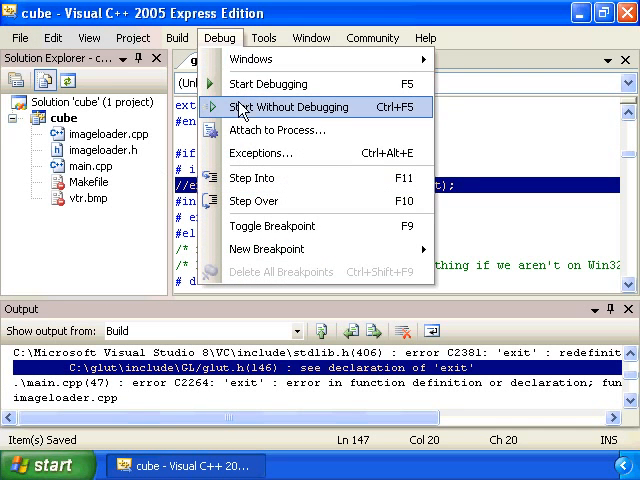
{"action": "left_click", "coordinate": [288, 108]}
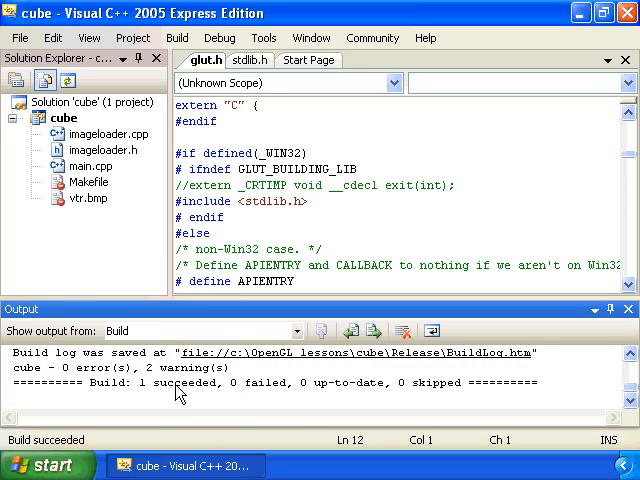
{"action": "mouse_move", "coordinate": [210, 388]}
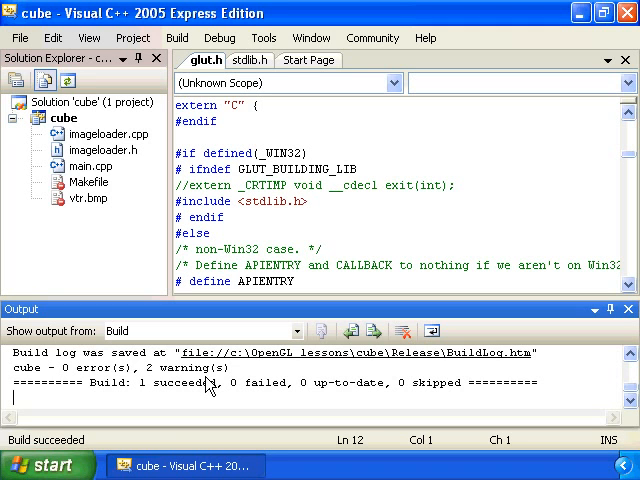
{"action": "mouse_move", "coordinate": [136, 158]}
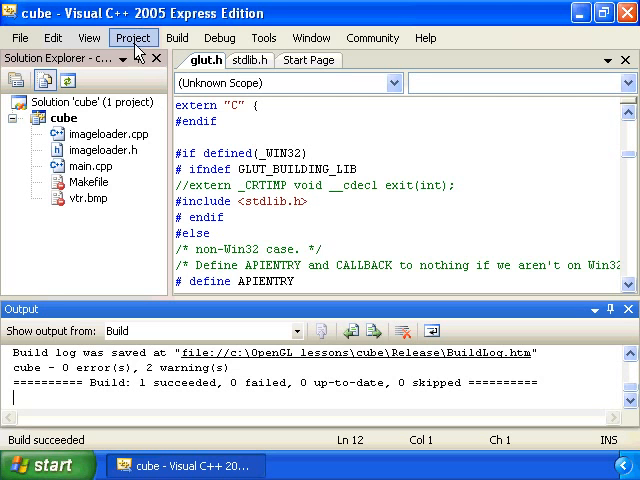
{"action": "left_click", "coordinate": [132, 36]}
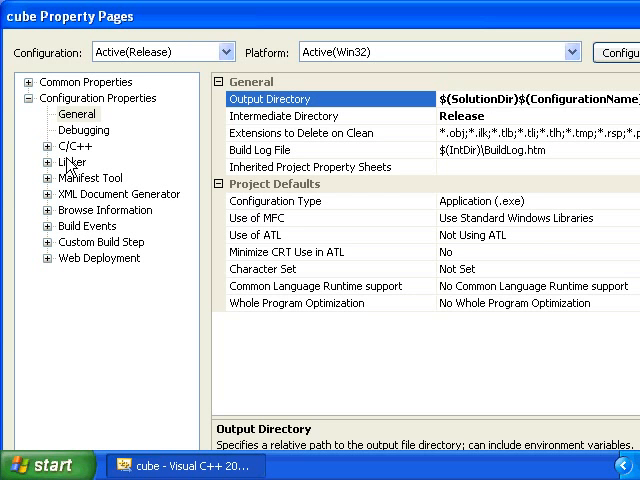
{"action": "left_click", "coordinate": [68, 162]}
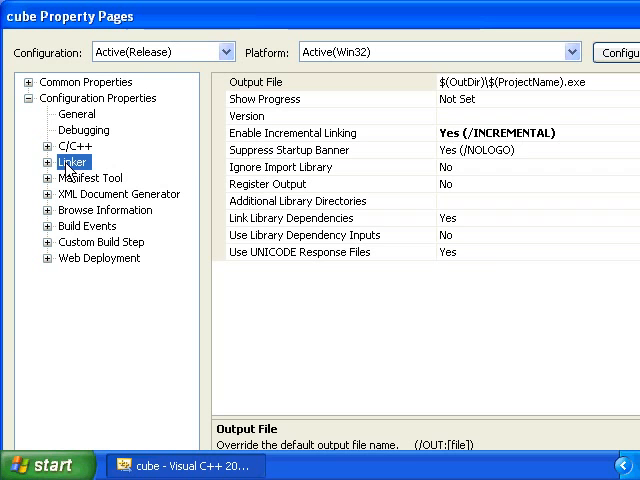
{"action": "mouse_move", "coordinate": [304, 140]}
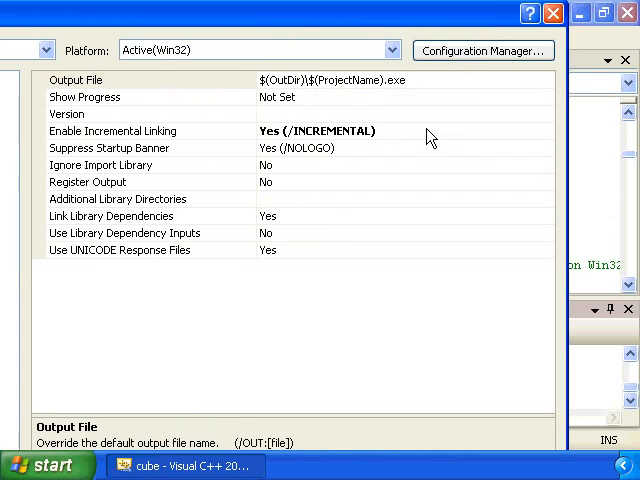
{"action": "left_click", "coordinate": [544, 130]}
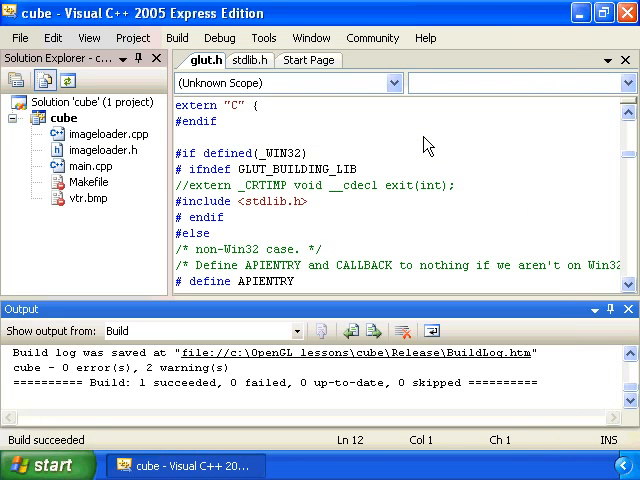
Step: Rebuild the cube project and run it without debugging, bringing up the console window
{"action": "left_click", "coordinate": [176, 36]}
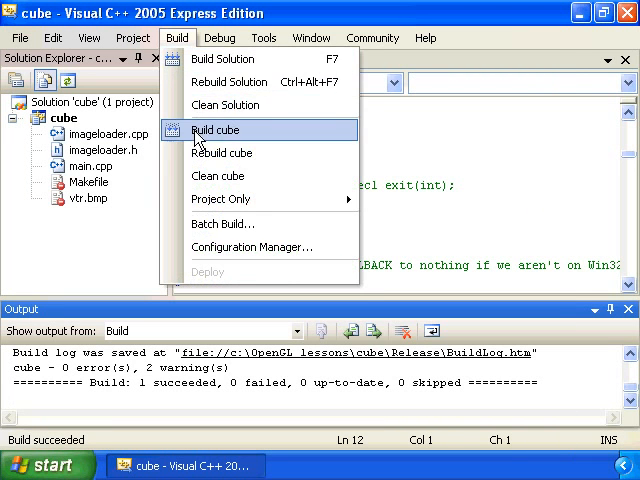
{"action": "left_click", "coordinate": [216, 130]}
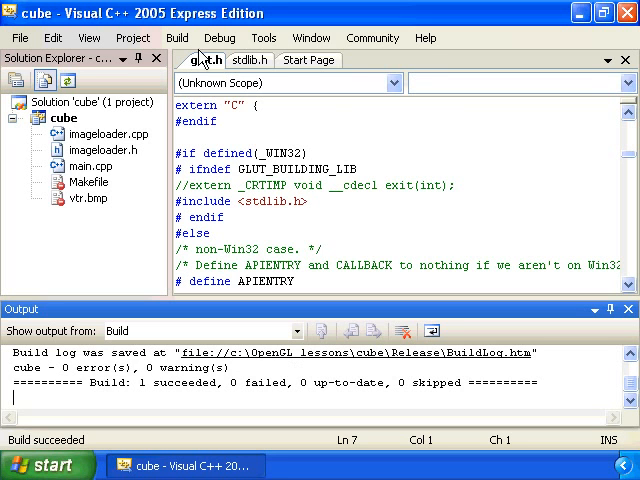
{"action": "left_click", "coordinate": [220, 36]}
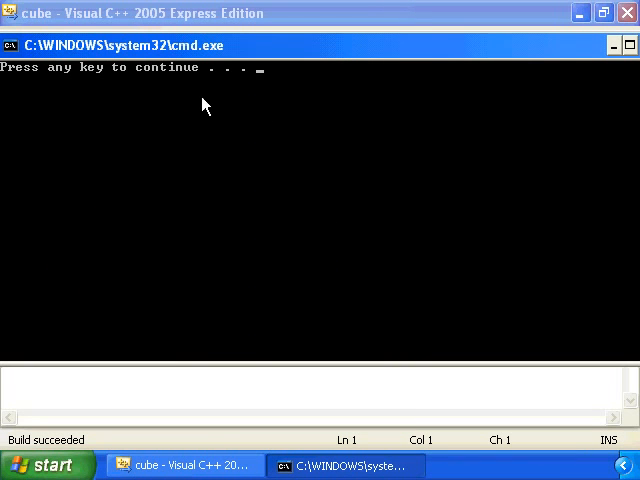
{"action": "mouse_move", "coordinate": [232, 132]}
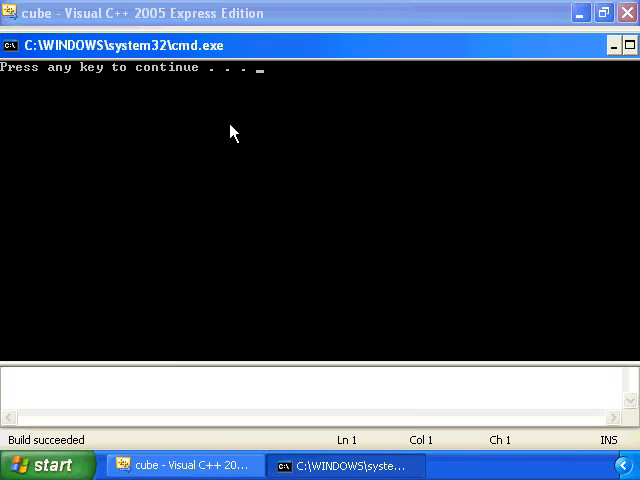